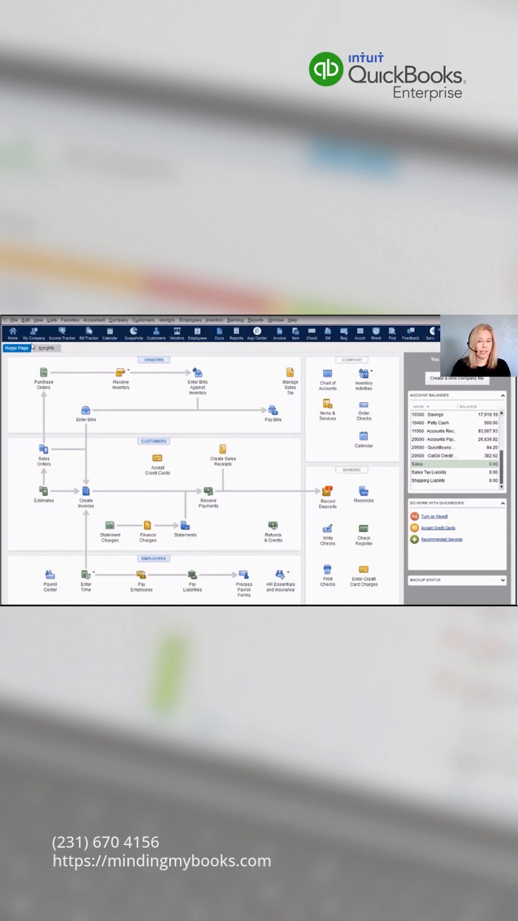
Step: Close the current company file to reach the No Company Open window
{"action": "left_click", "coordinate": [13, 319]}
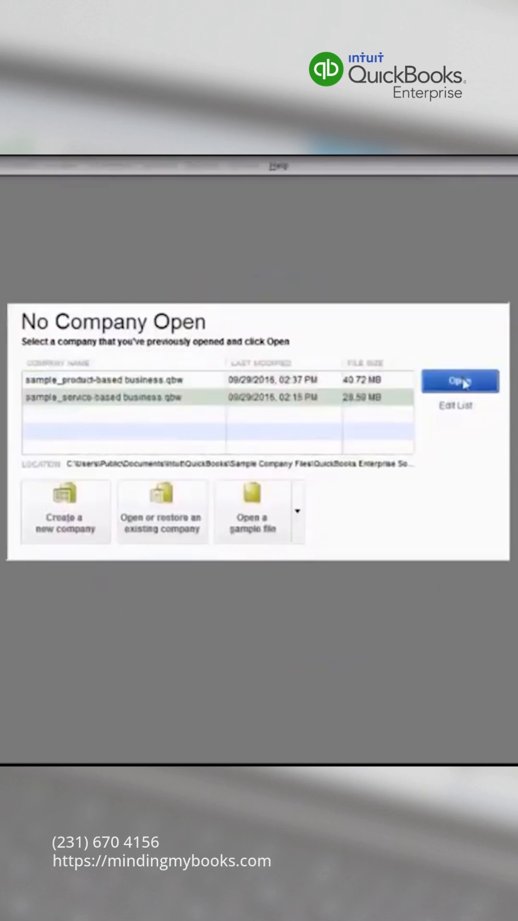
Step: Open sample_service-based business.qbw and dismiss the sample-file information notice
{"action": "left_click", "coordinate": [460, 381]}
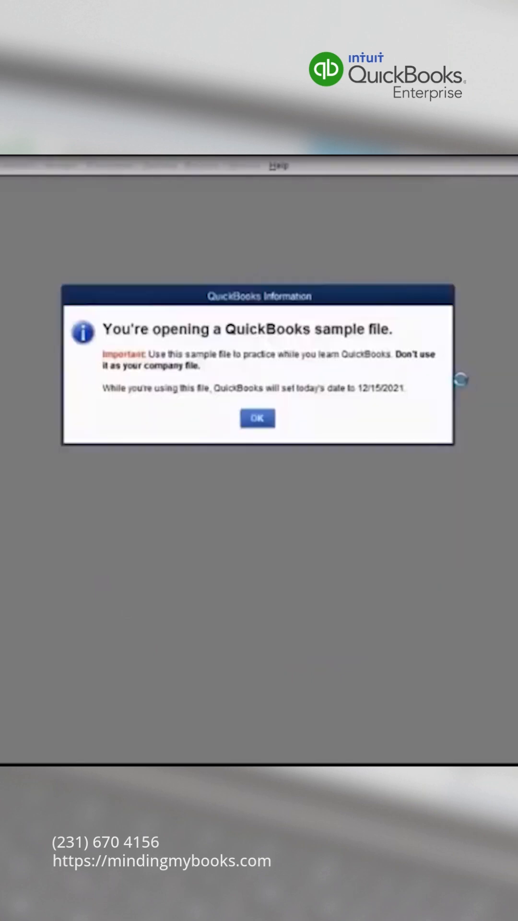
{"action": "left_click", "coordinate": [256, 418]}
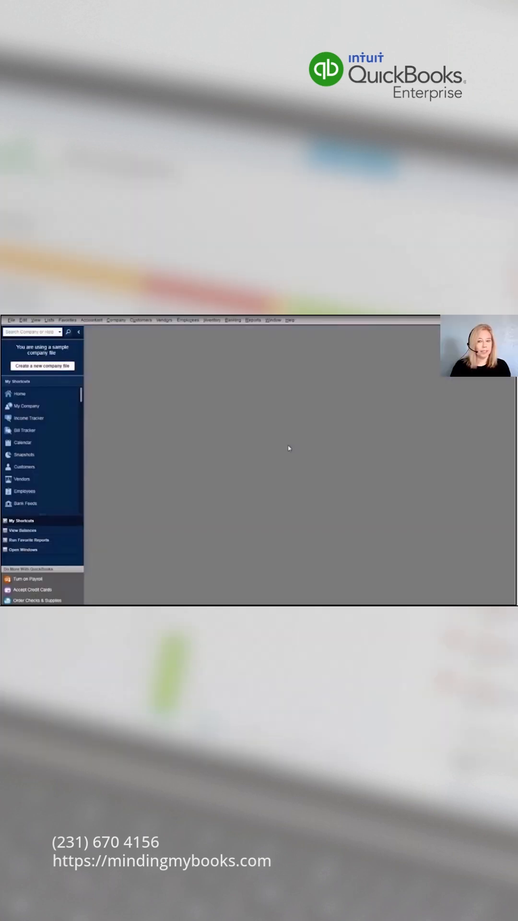
{"action": "mouse_move", "coordinate": [282, 445]}
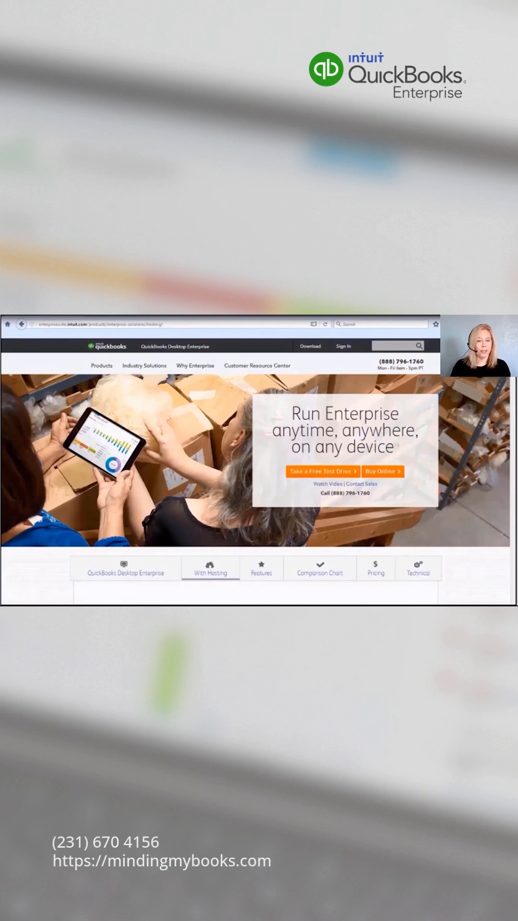
{"action": "scroll", "scroll_direction": "down", "scroll_amount": 3}
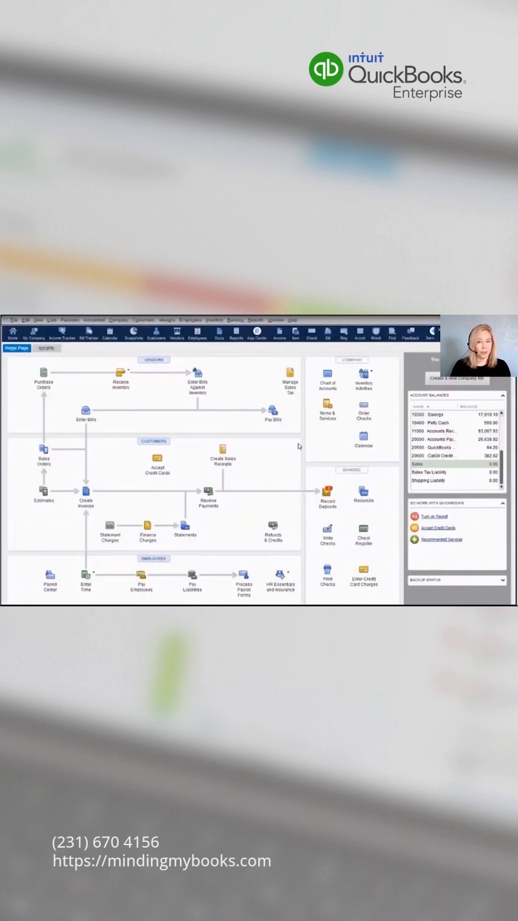
{"action": "mouse_move", "coordinate": [280, 446]}
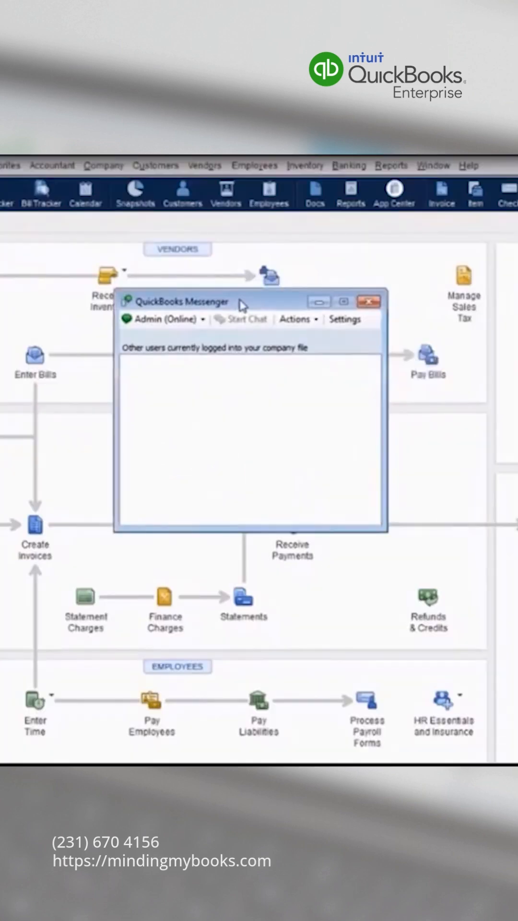
{"action": "left_click", "coordinate": [296, 319]}
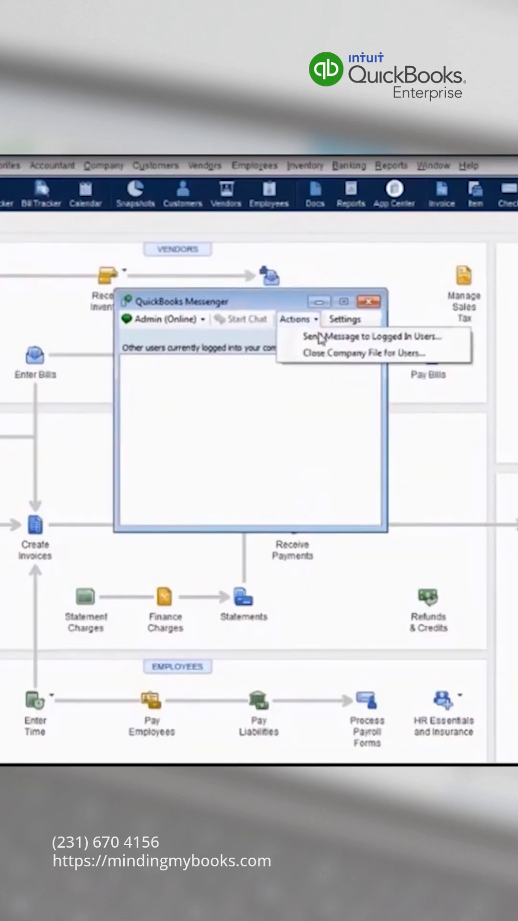
{"action": "left_click", "coordinate": [355, 353]}
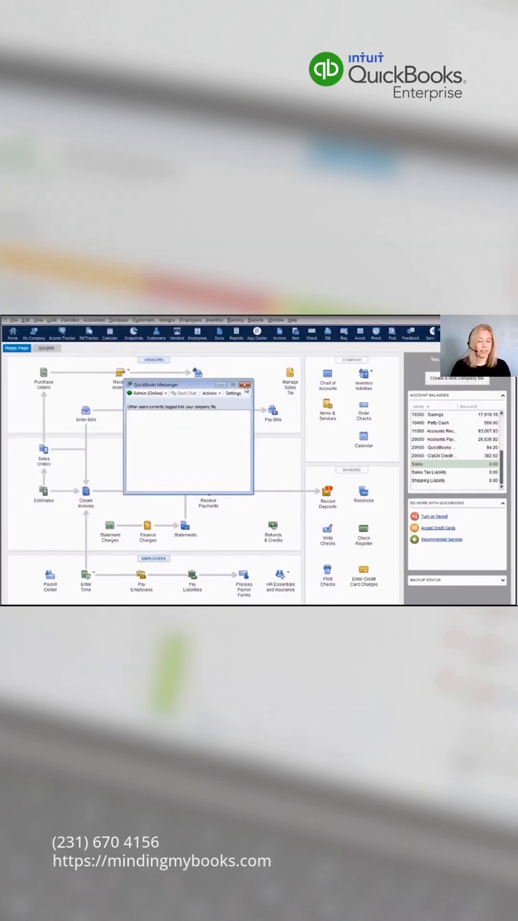
{"action": "left_click", "coordinate": [246, 385]}
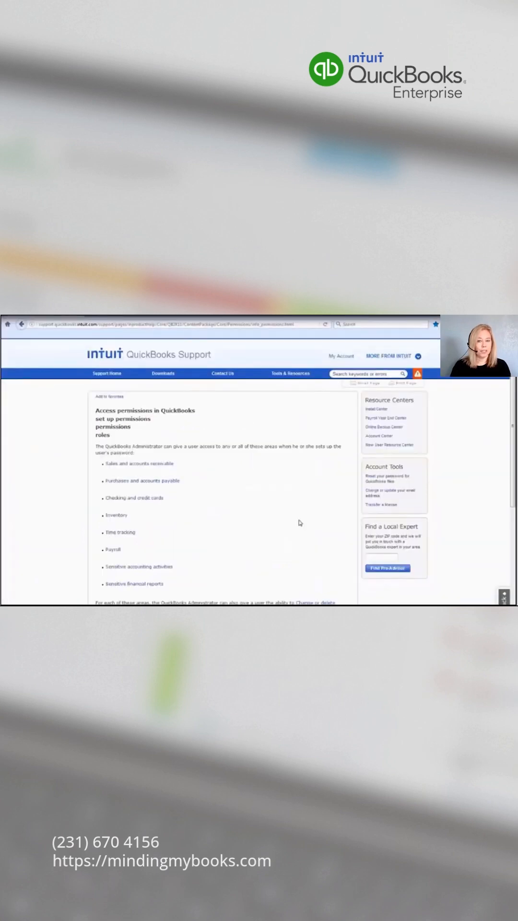
{"action": "mouse_move", "coordinate": [214, 460]}
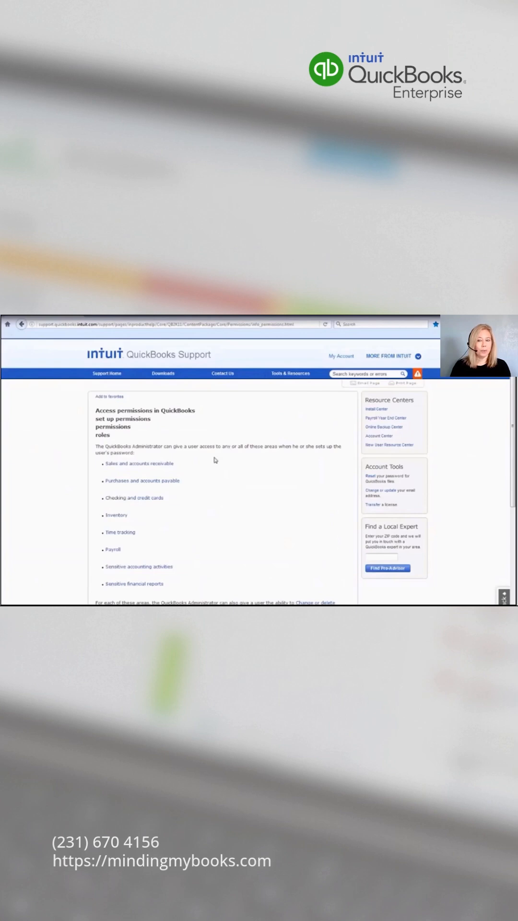